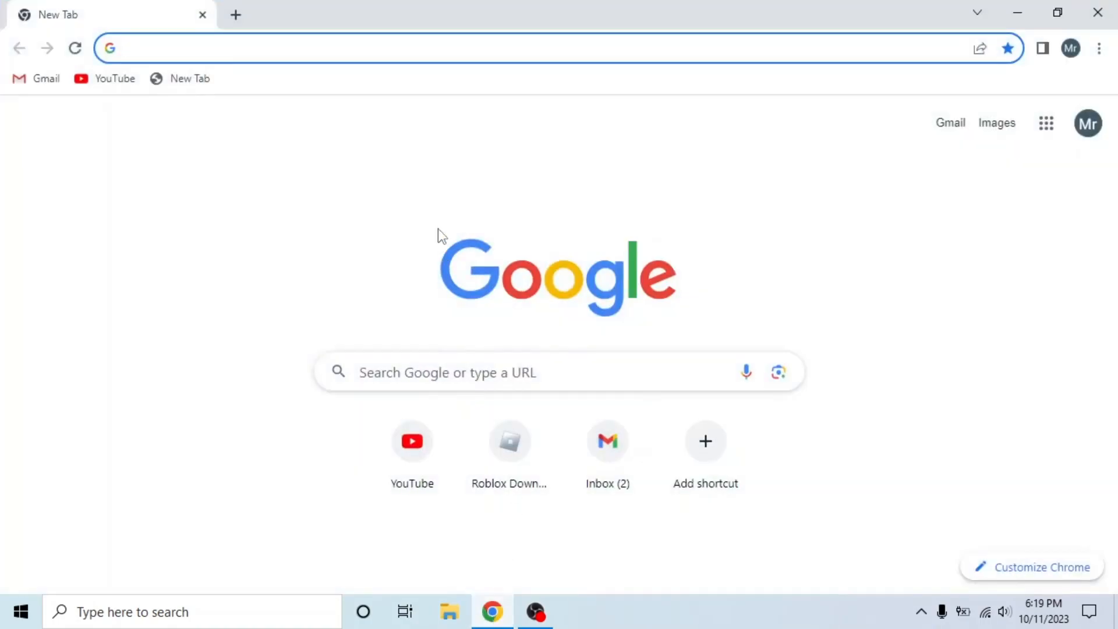
# Step: Search linkedin.com for 'video editors', narrow to People and bring up All filters
pyautogui.write('linkedin.com/feed/')
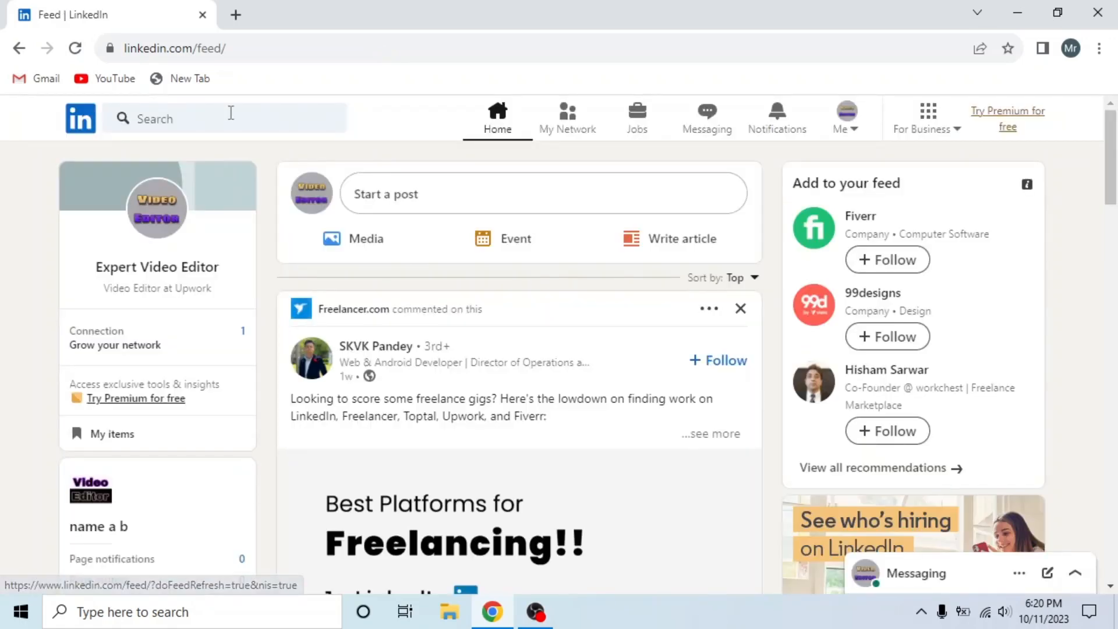
pyautogui.write('video editors')
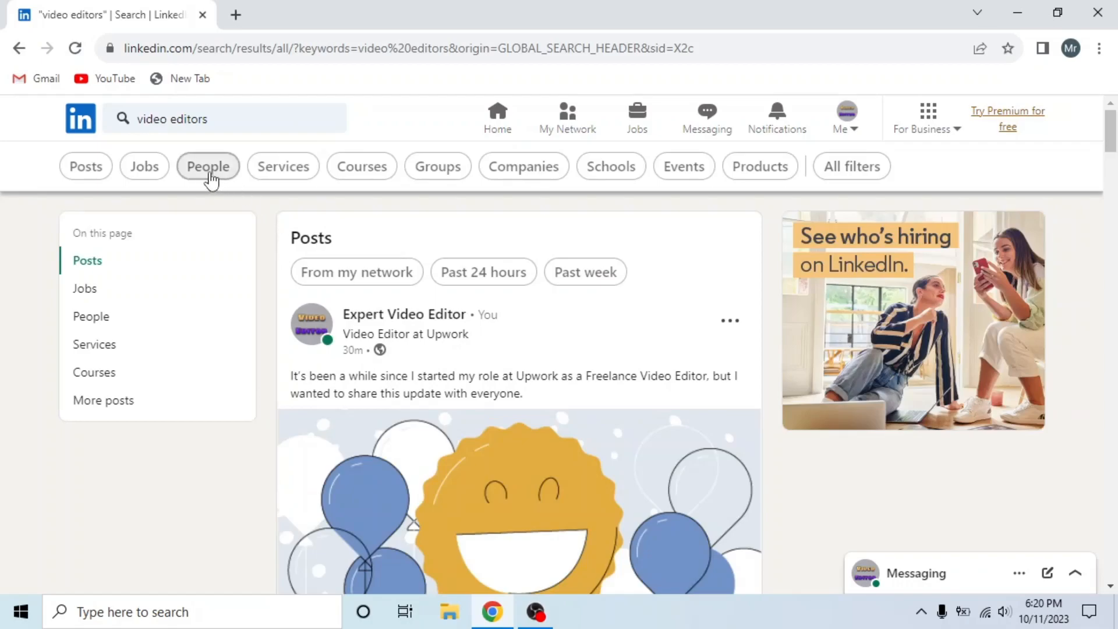
pyautogui.click(207, 167)
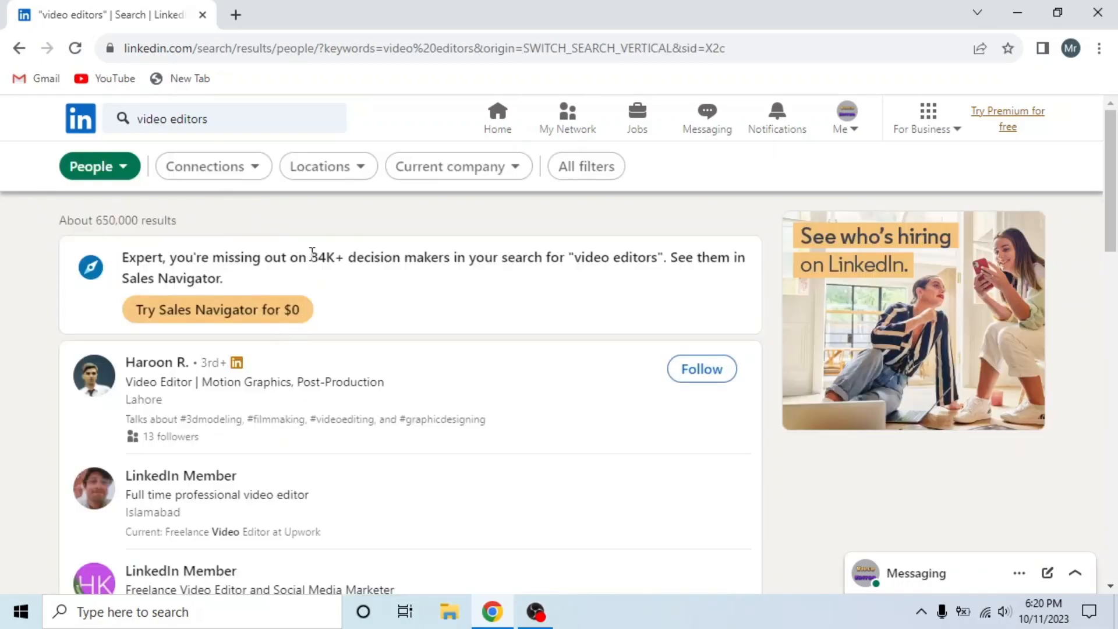
pyautogui.click(592, 167)
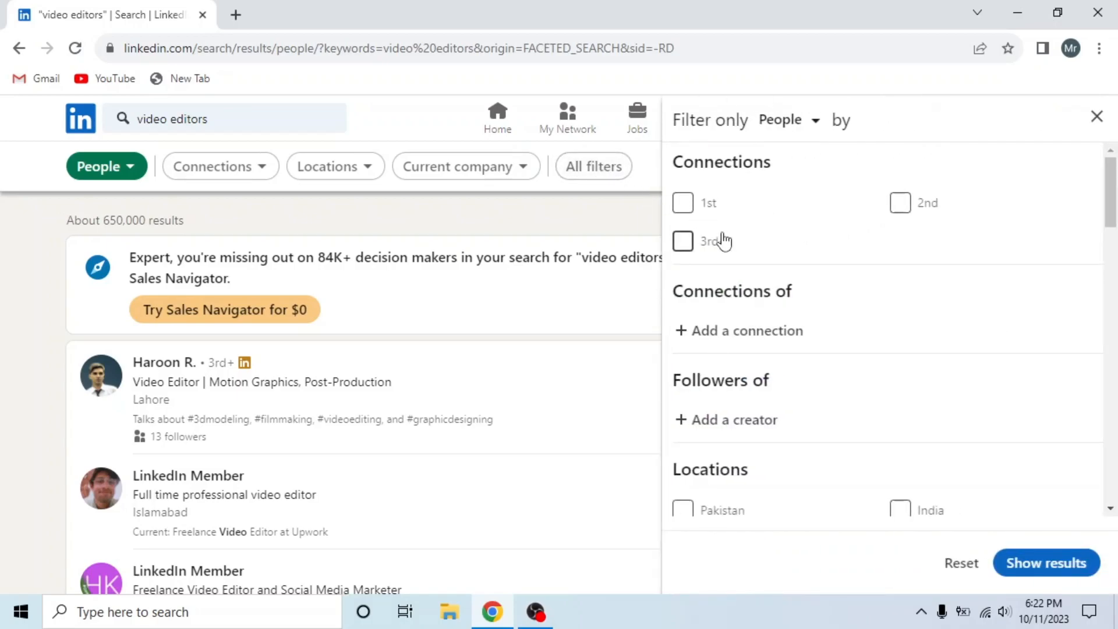
pyautogui.moveTo(746, 240)
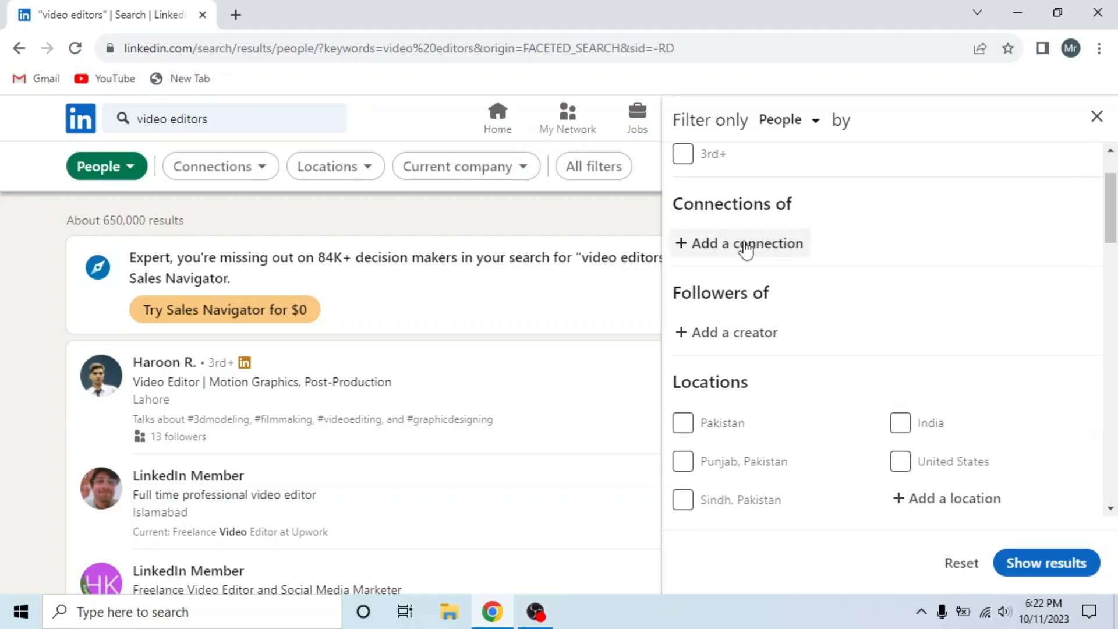
pyautogui.click(745, 244)
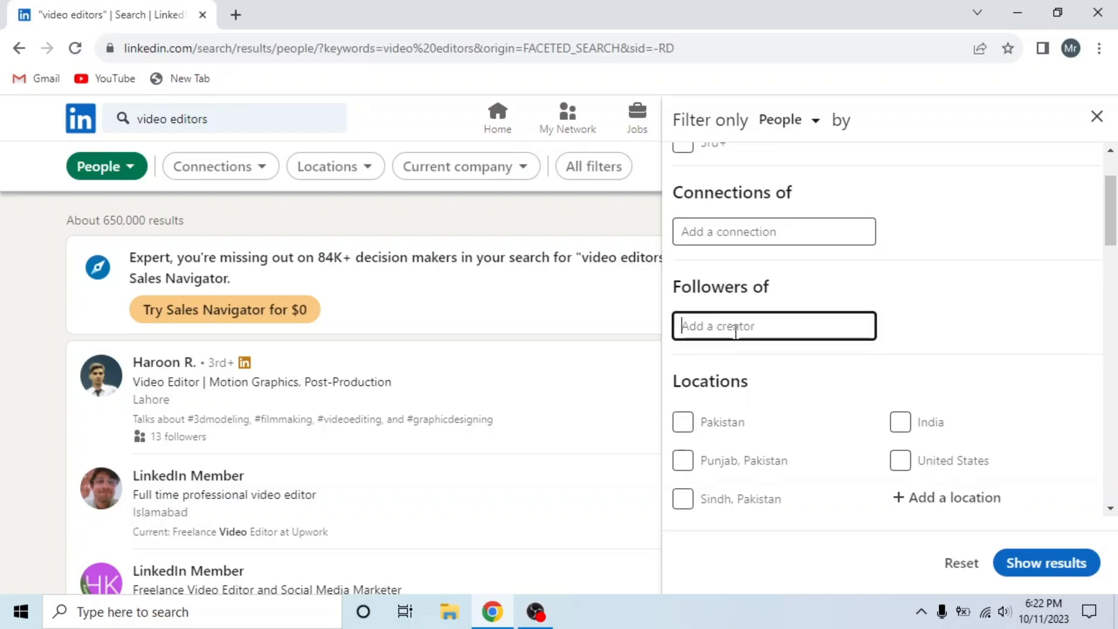
pyautogui.scroll(-3)
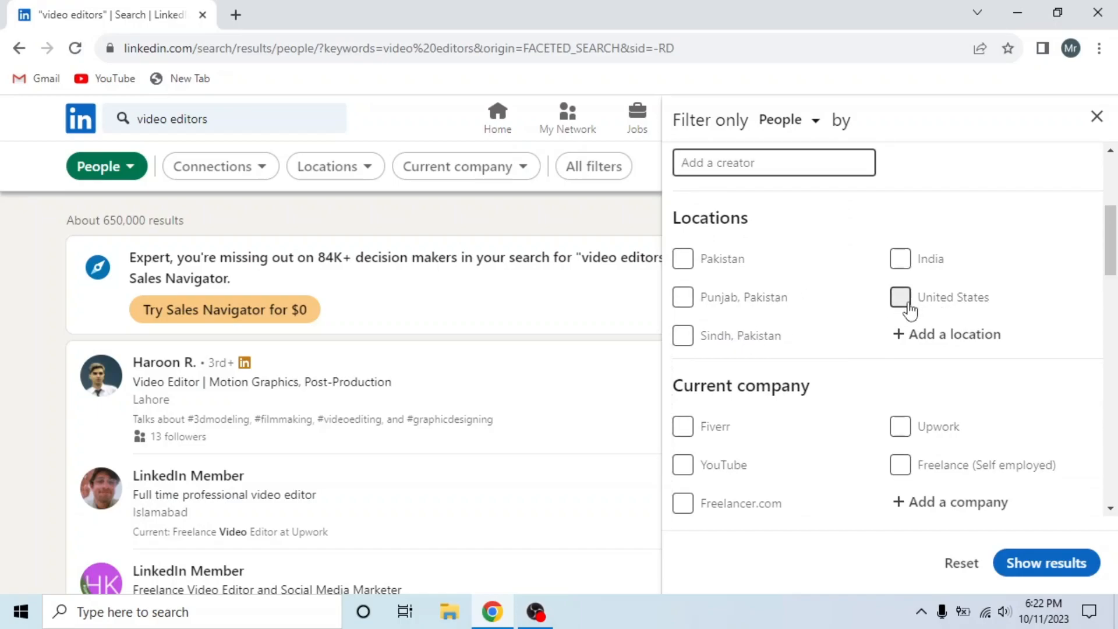
# Step: Tick United States location and YouTube as current company
pyautogui.click(901, 297)
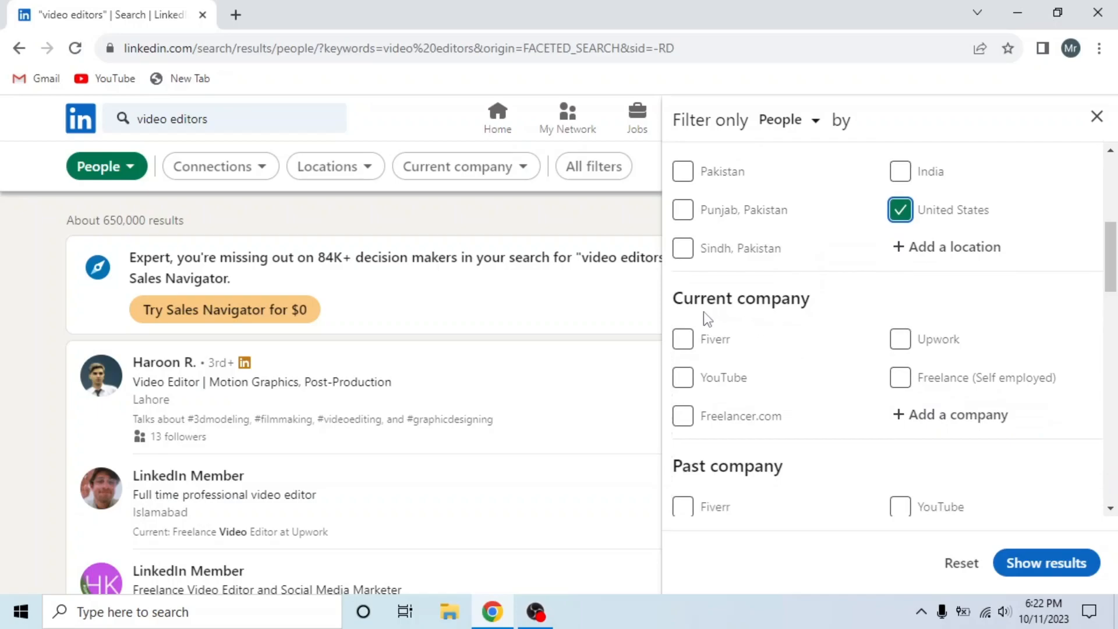
pyautogui.click(950, 415)
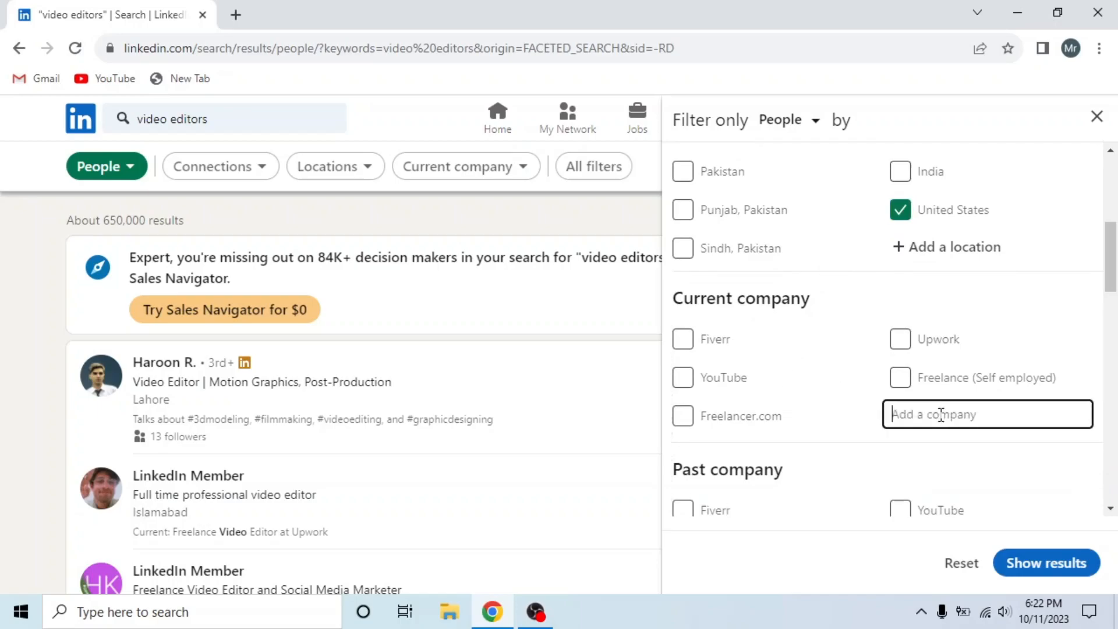
pyautogui.click(683, 377)
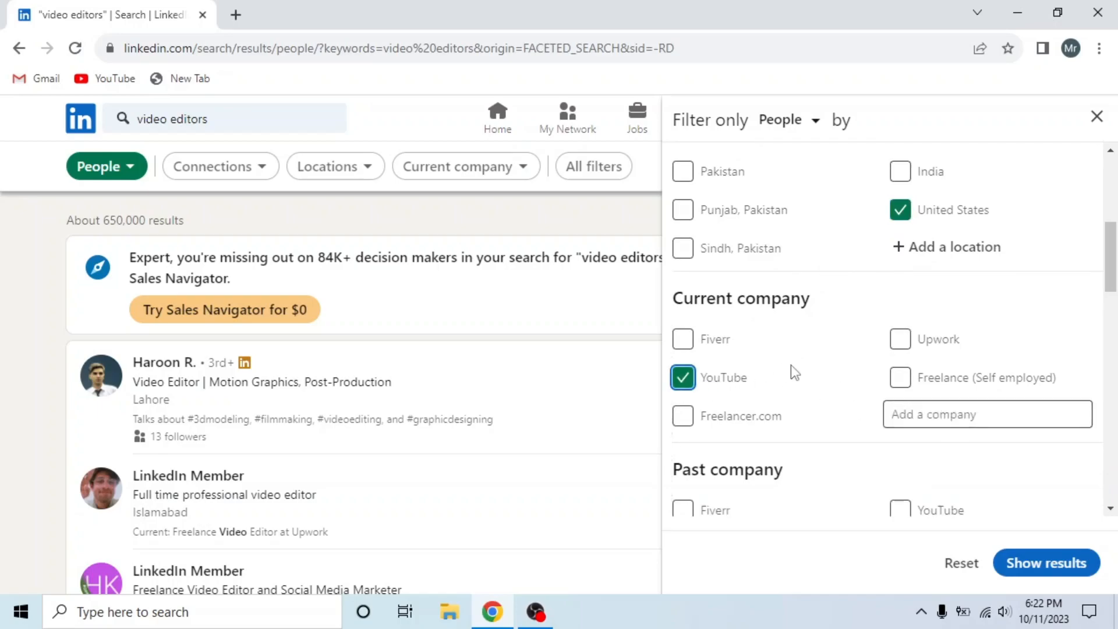
pyautogui.scroll(-3)
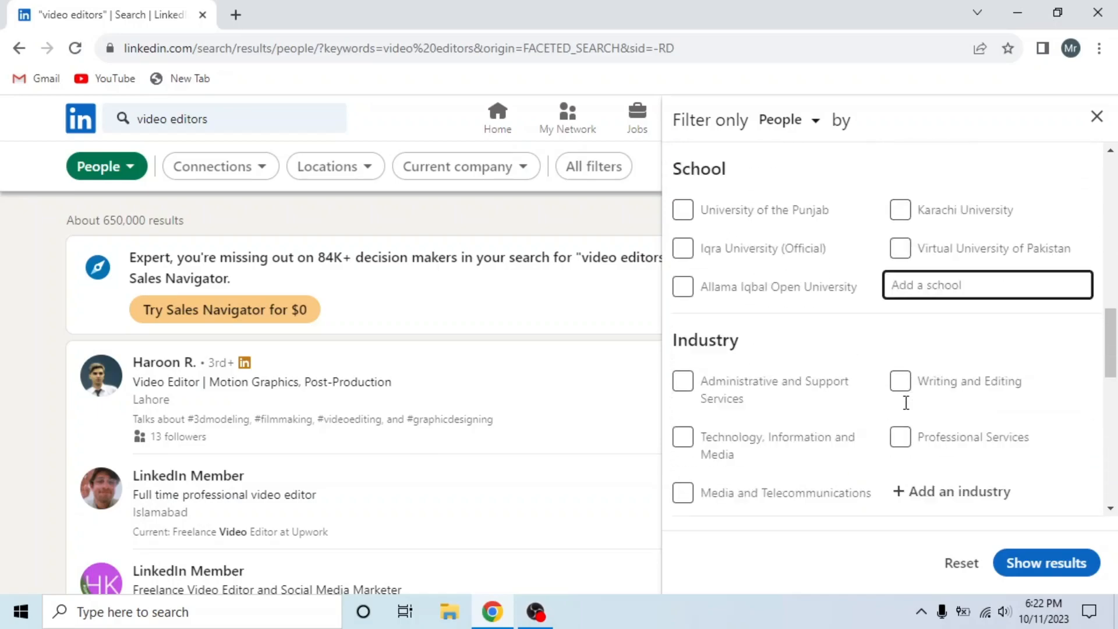
# Step: Enter 'education' as industry and tick English profile language
pyautogui.write('education')
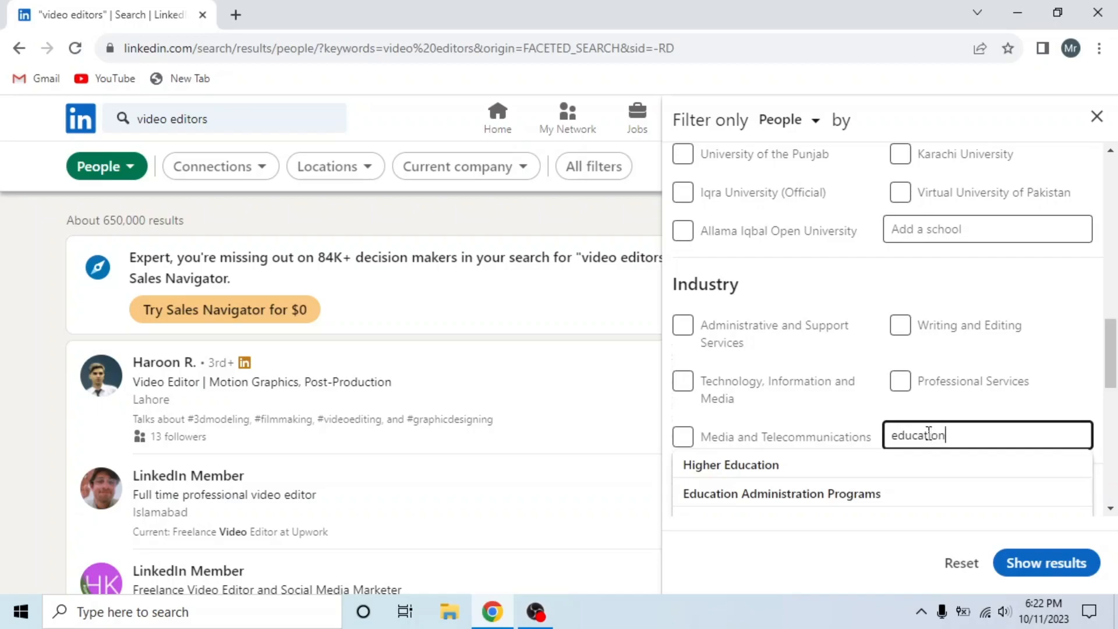
pyautogui.click(683, 269)
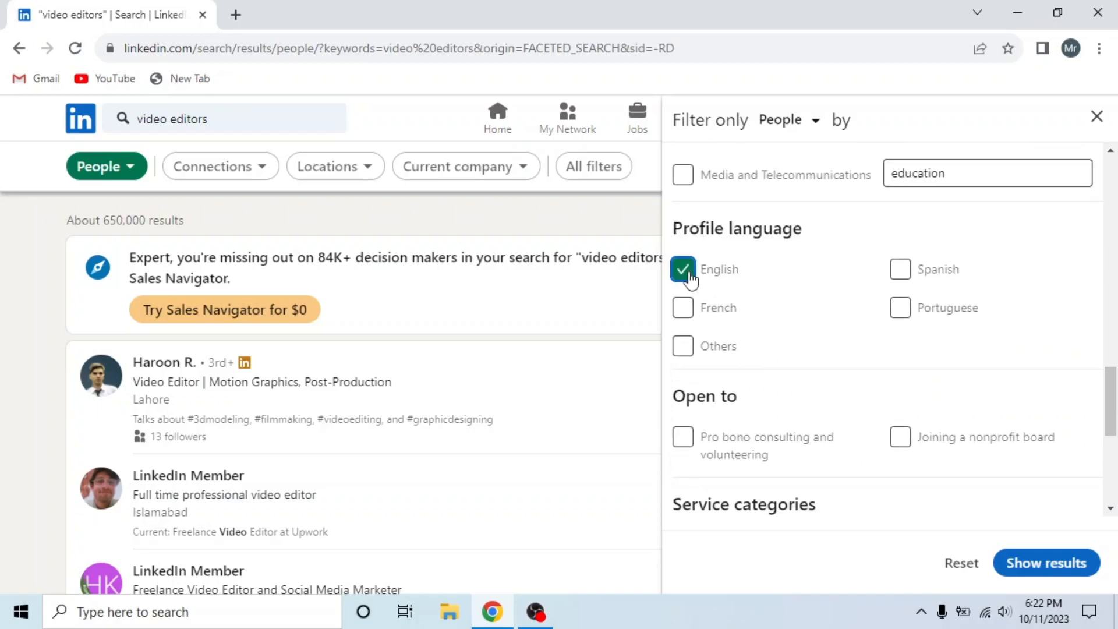
pyautogui.scroll(-3)
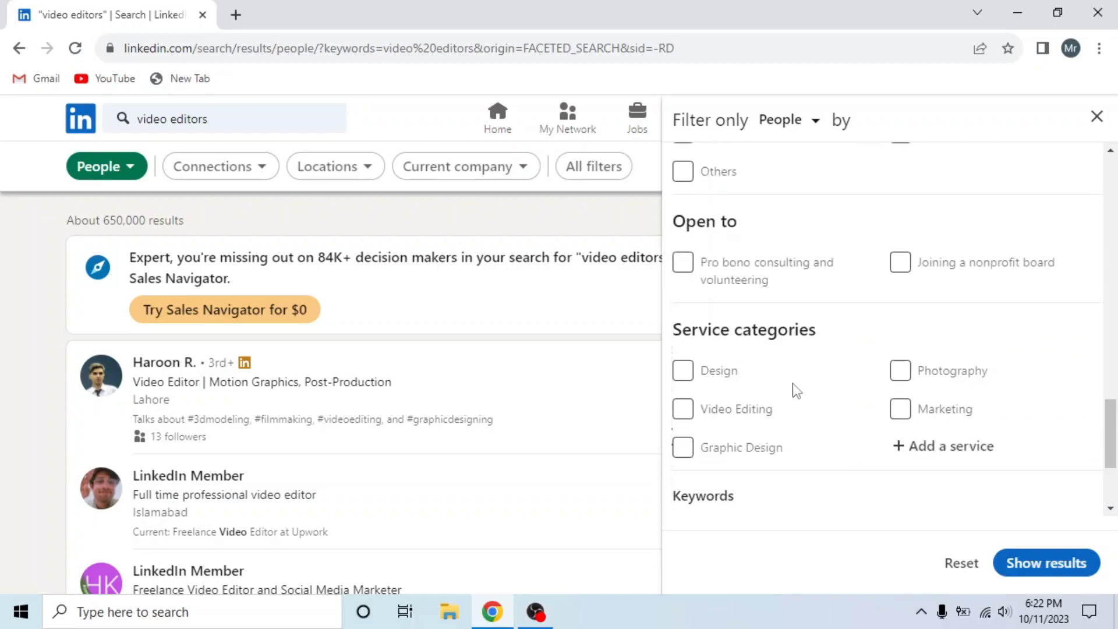
pyautogui.moveTo(683, 409)
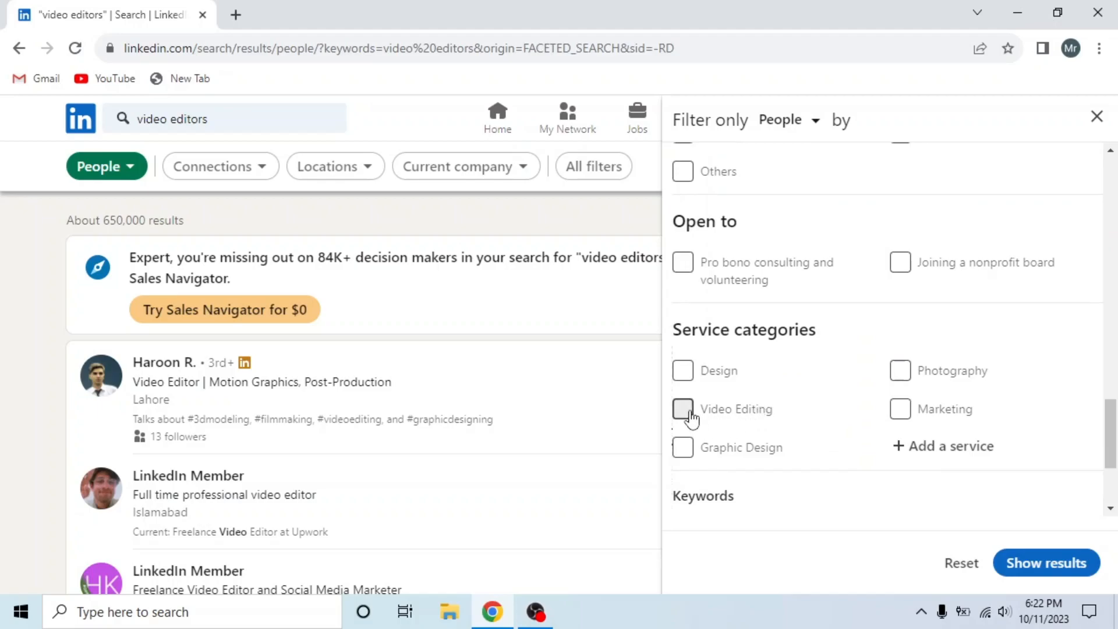
# Step: Tick the Video Editing service category, show results and highlight the 173 results count
pyautogui.click(682, 409)
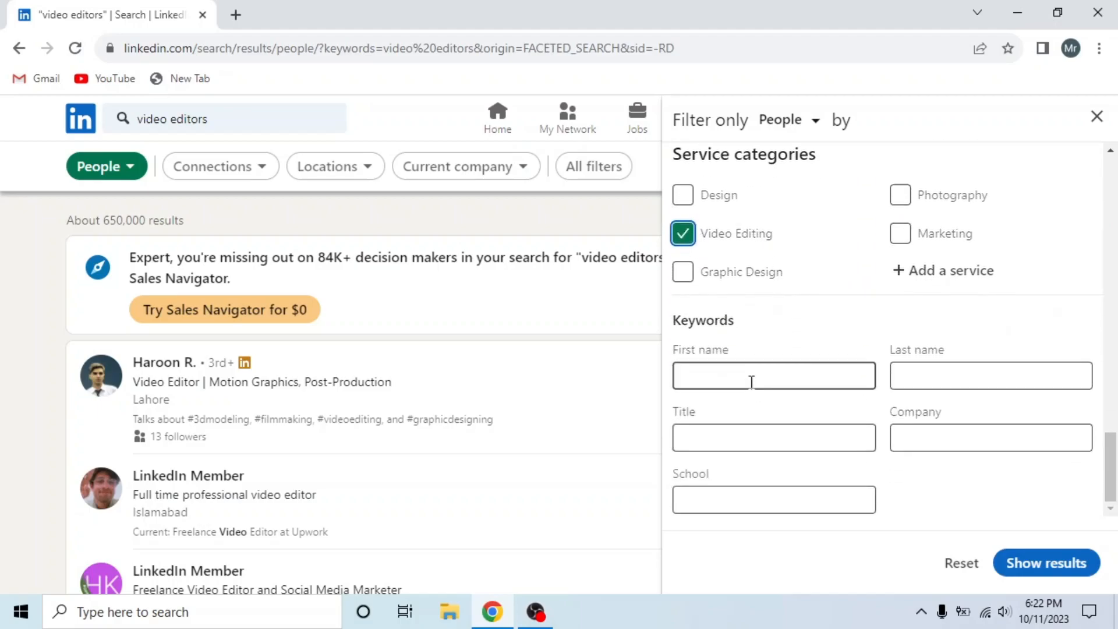
pyautogui.click(990, 376)
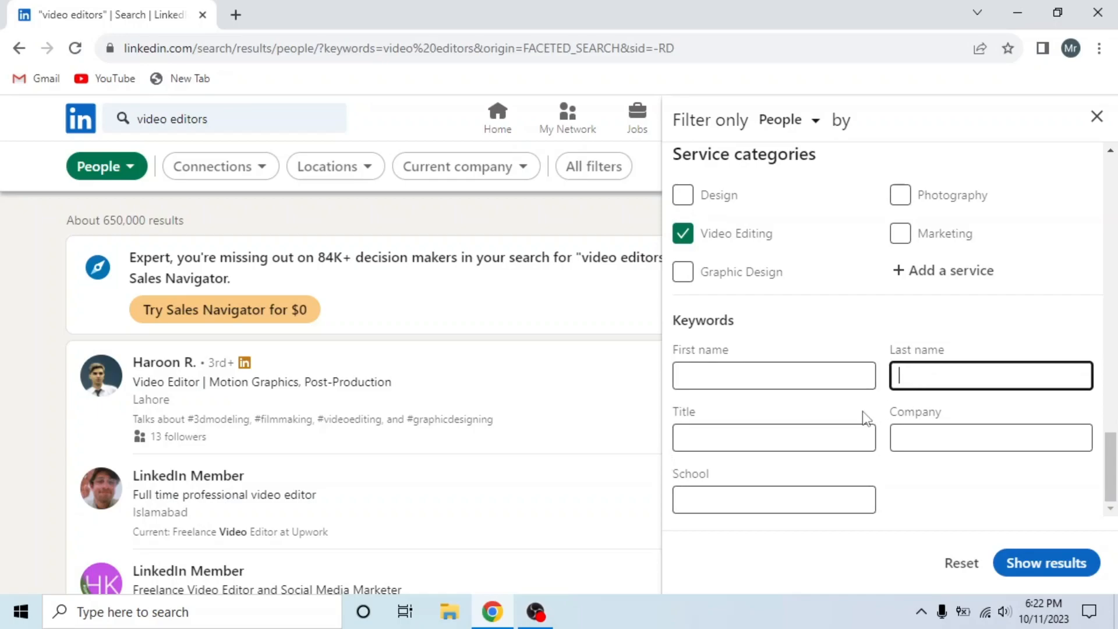
pyautogui.click(773, 500)
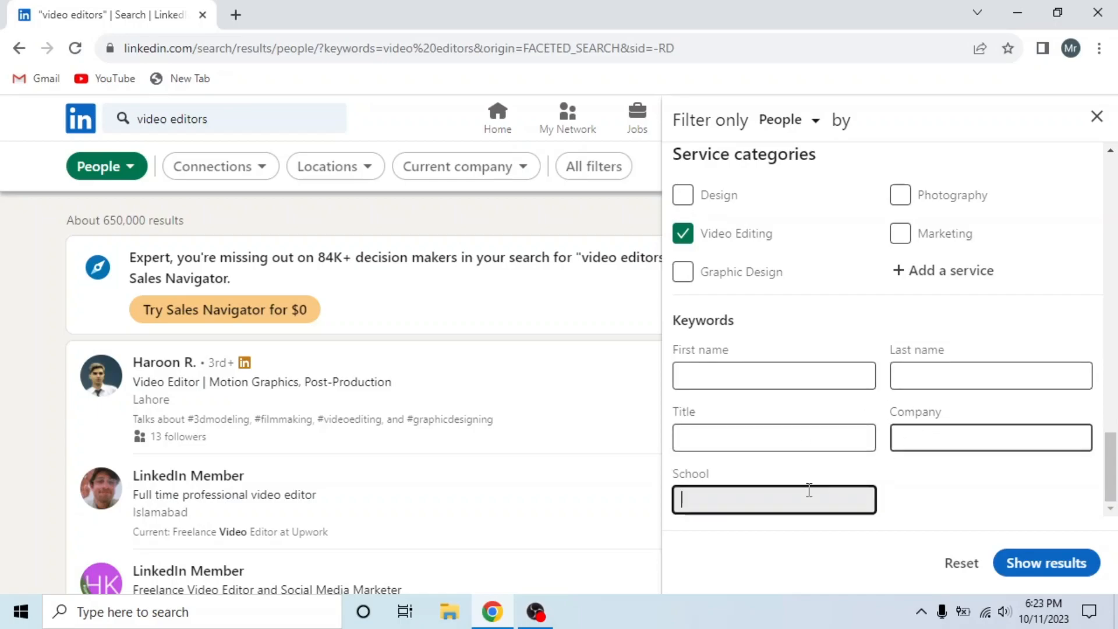
pyautogui.moveTo(1046, 563)
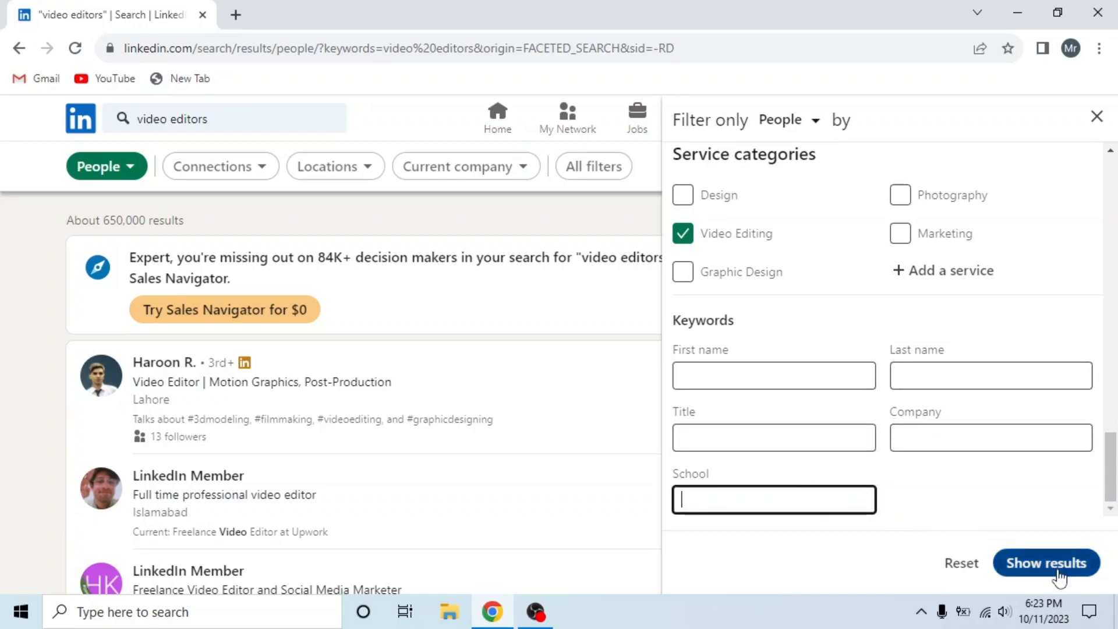
pyautogui.click(1047, 563)
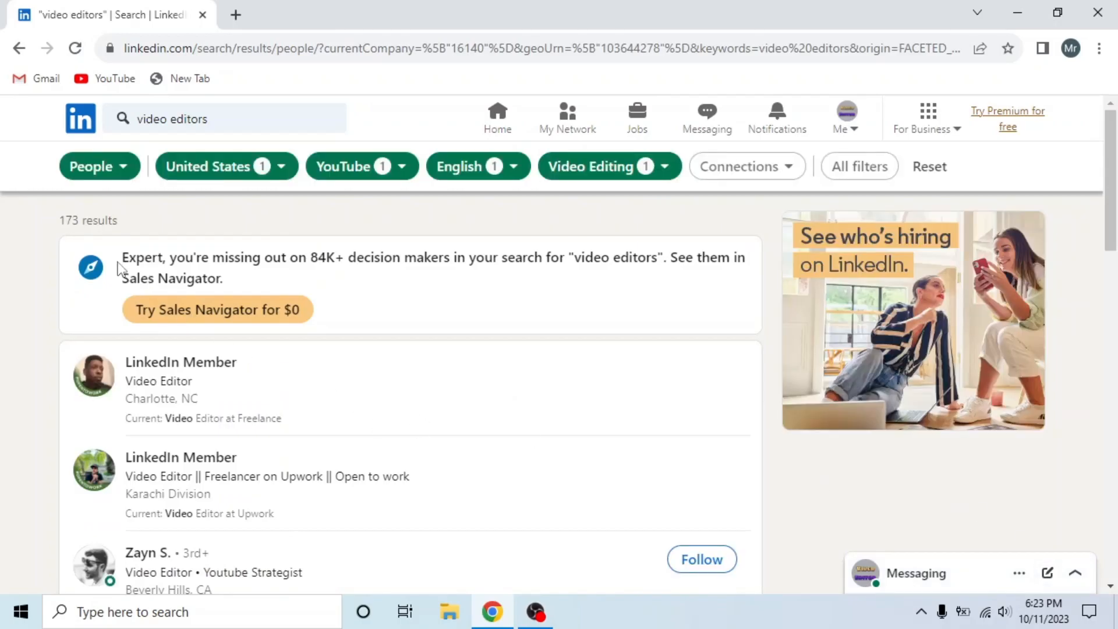
pyautogui.doubleClick(87, 221)
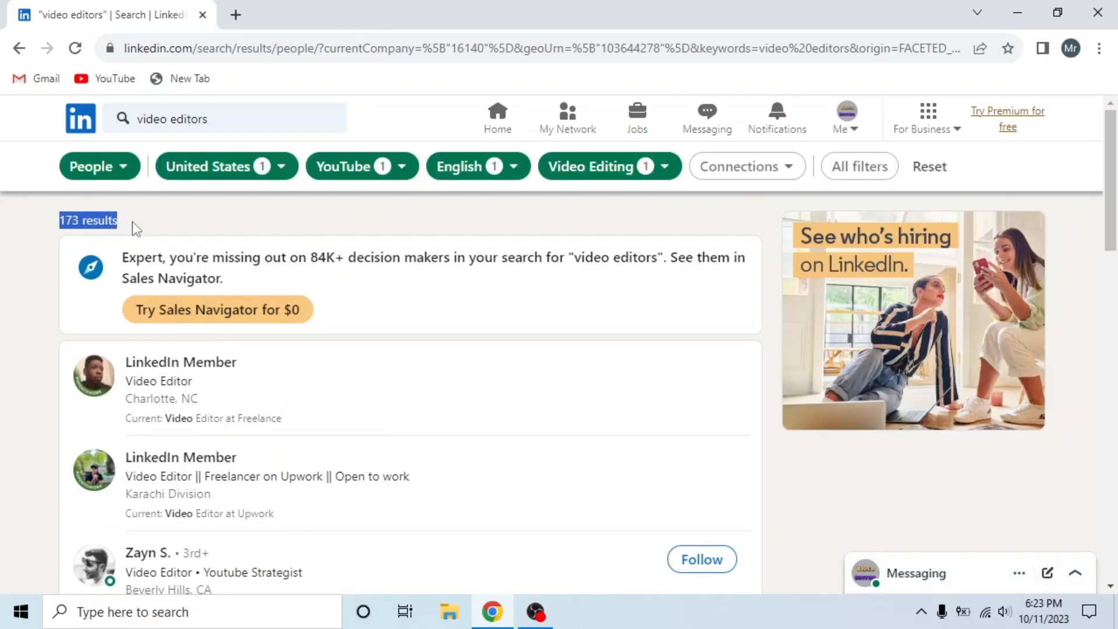